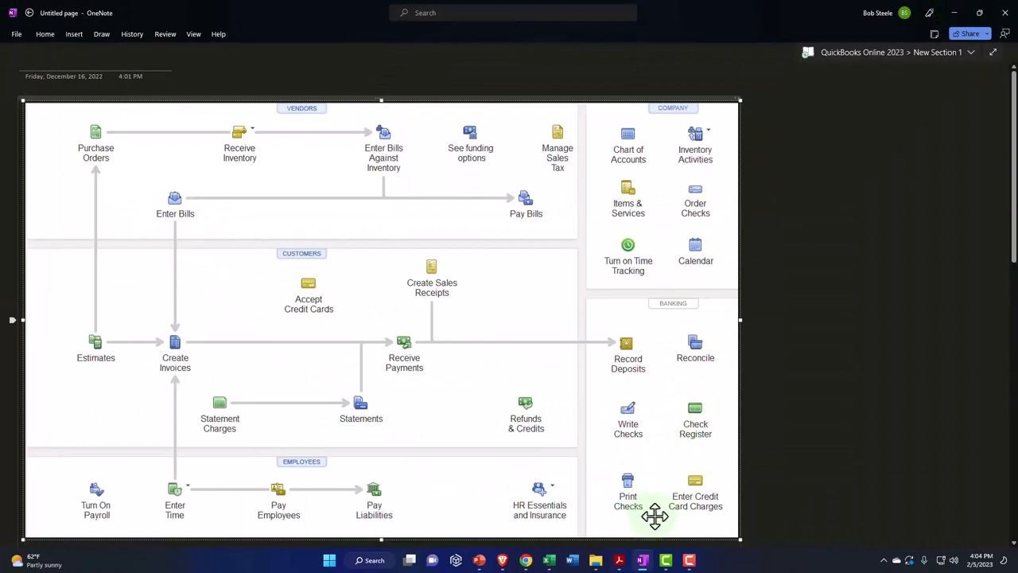
pyautogui.moveTo(526, 560)
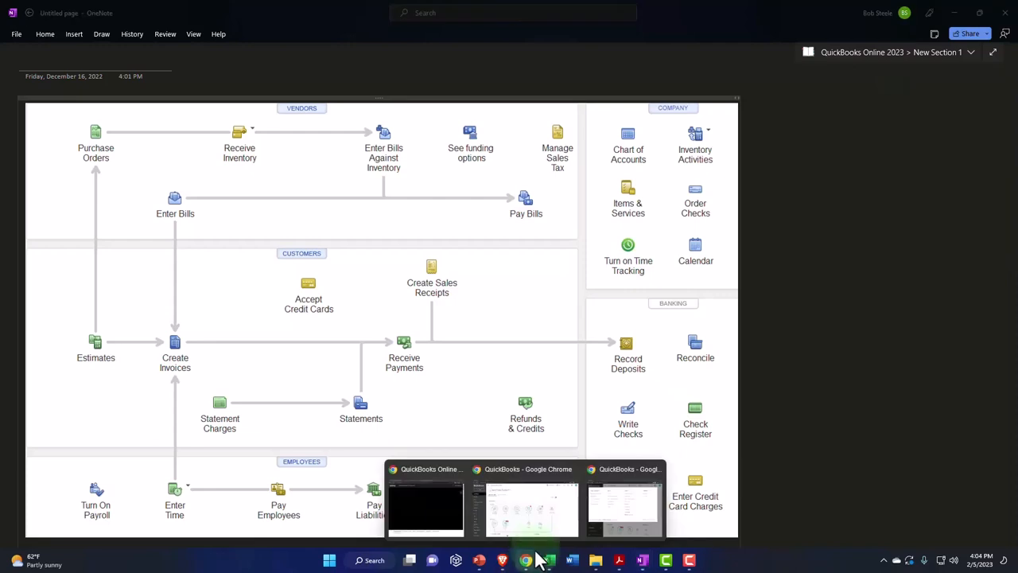
# Switch to the Chrome window showing the Bank Feeds Practice File's QuickBooks Online dashboard.
pyautogui.click(533, 509)
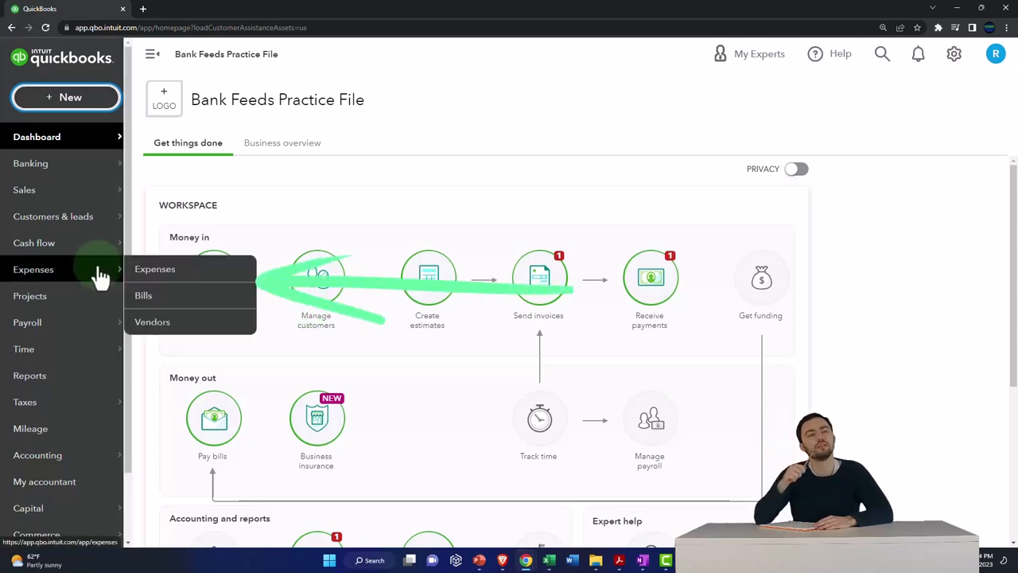
pyautogui.moveTo(221, 241)
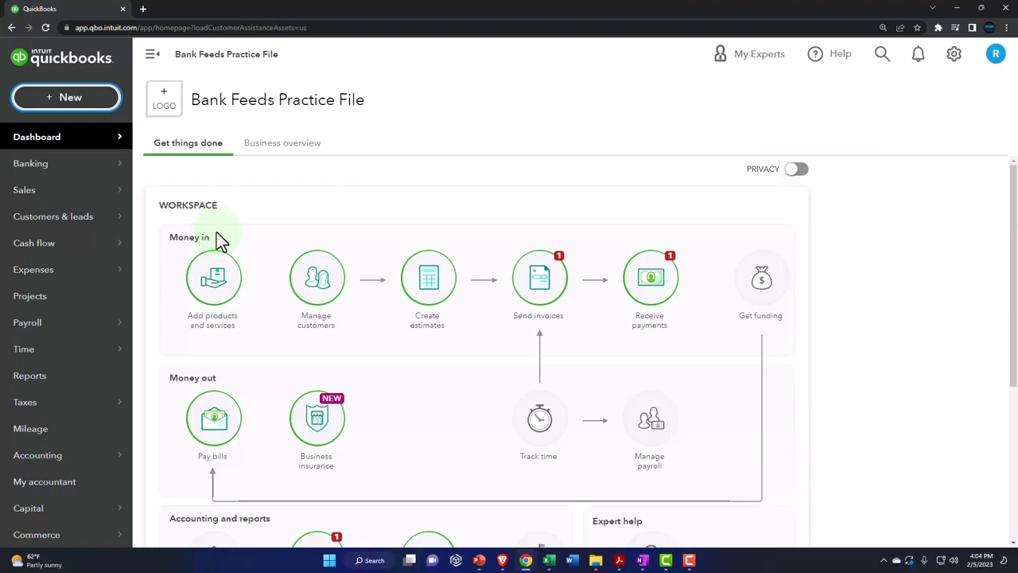
pyautogui.click(316, 277)
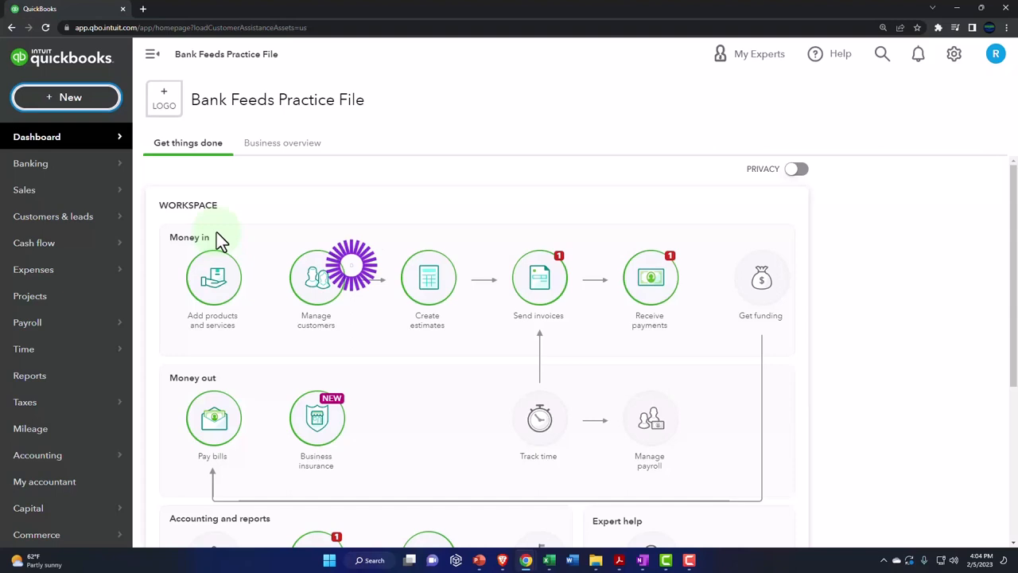